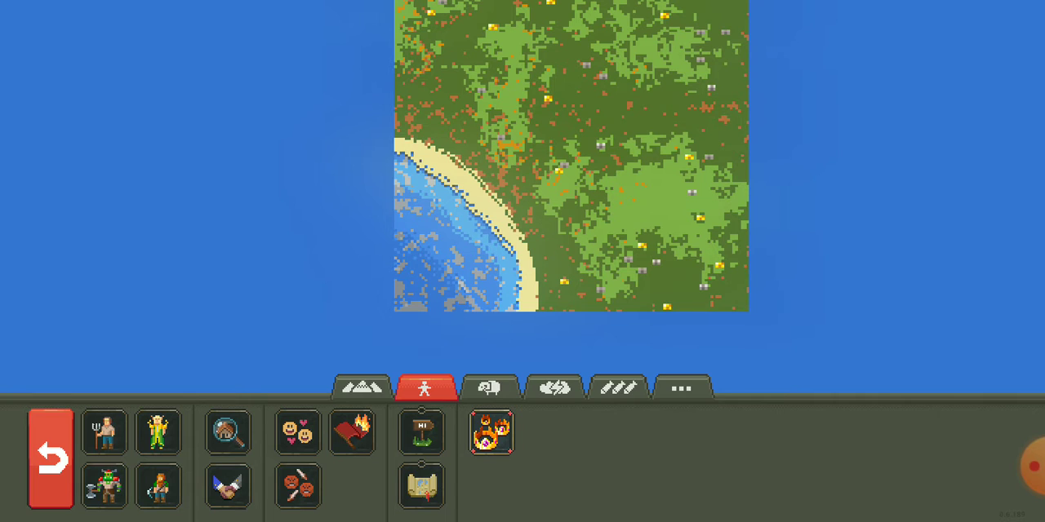
# Spawn humans on the island until there are 23, then view the World statistics
pyautogui.click(160, 487)
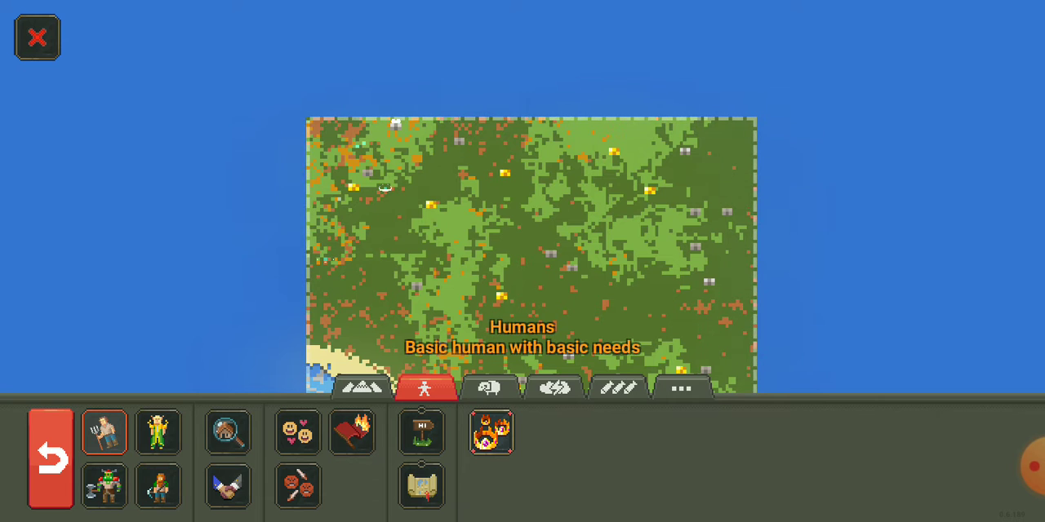
pyautogui.click(159, 431)
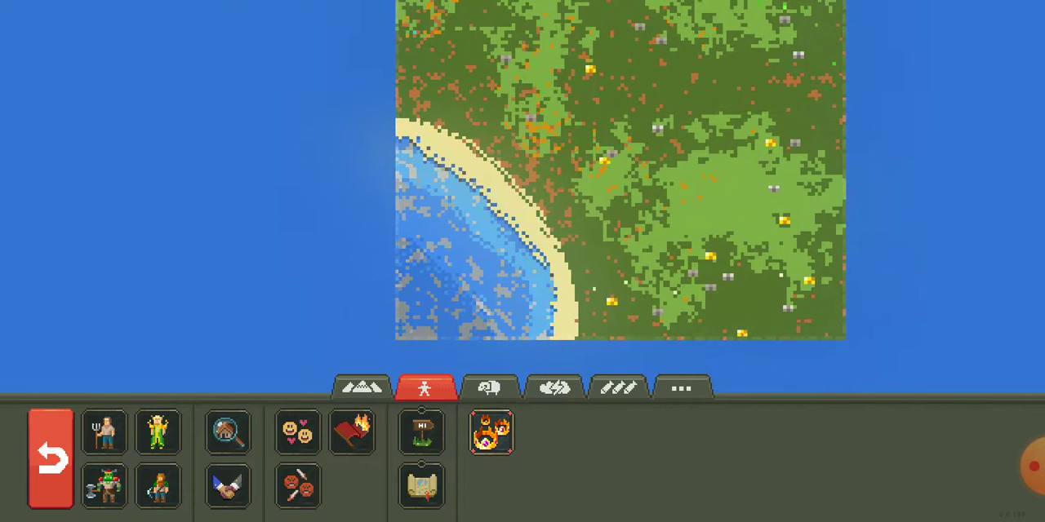
pyautogui.click(104, 487)
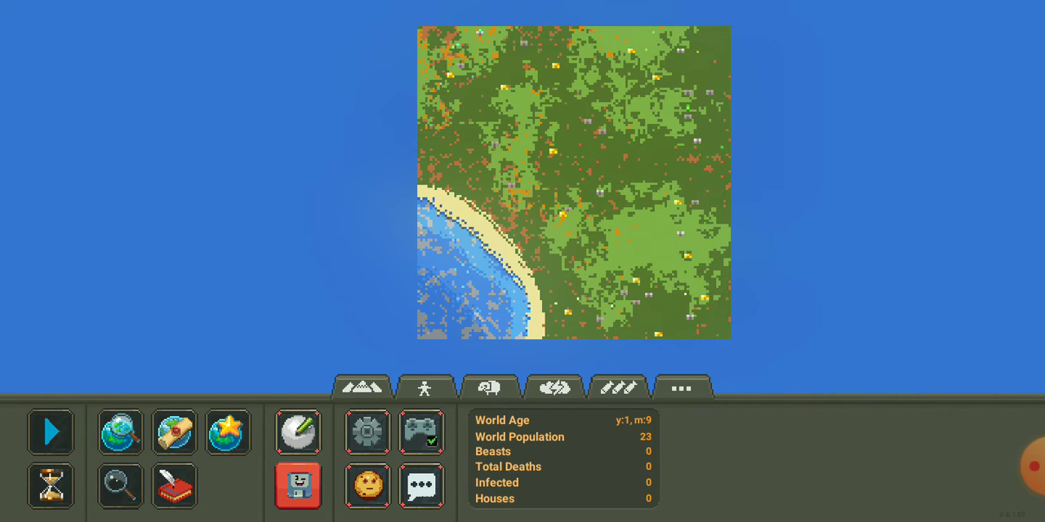
# Unpause time so the humans found Abokald and build 11 houses
pyautogui.click(50, 432)
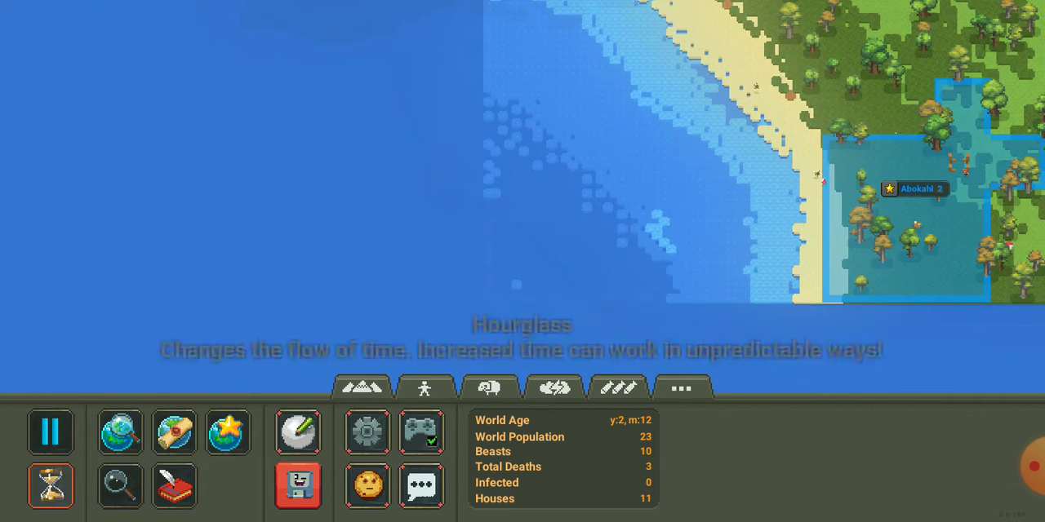
# Open the time speed options and let the world run to year 20
pyautogui.click(50, 486)
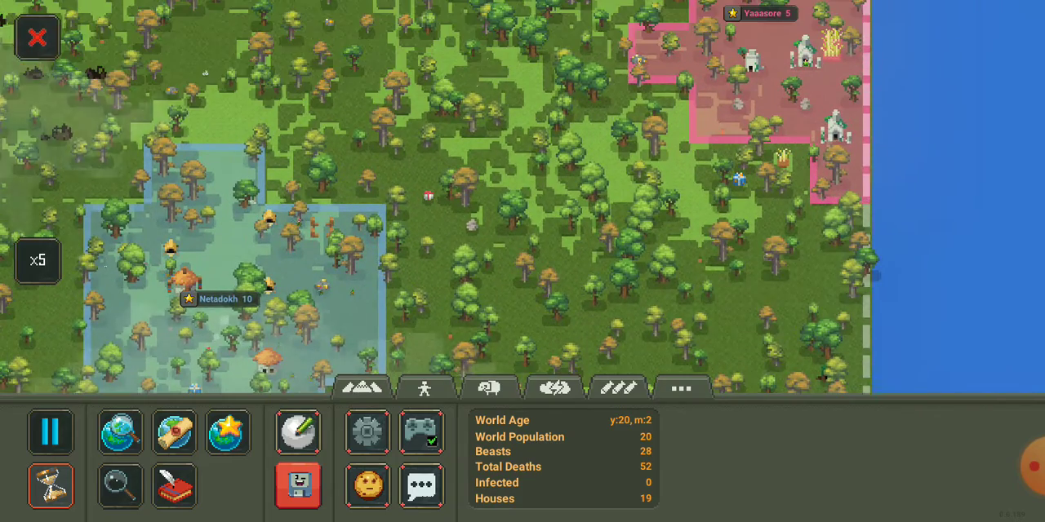
# Switch to the Civilizations, Kingdoms and Villages tab in the bottom toolbar
pyautogui.click(423, 387)
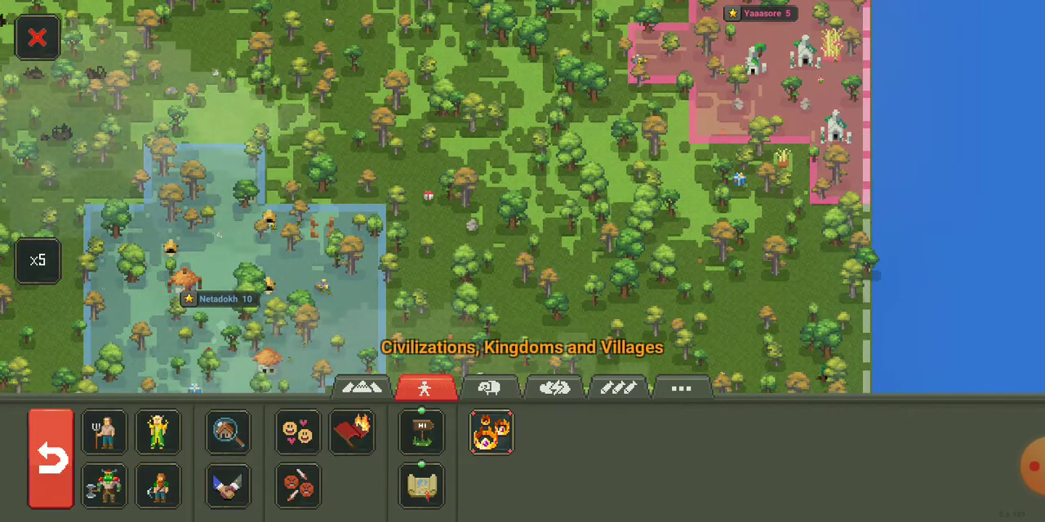
pyautogui.click(227, 487)
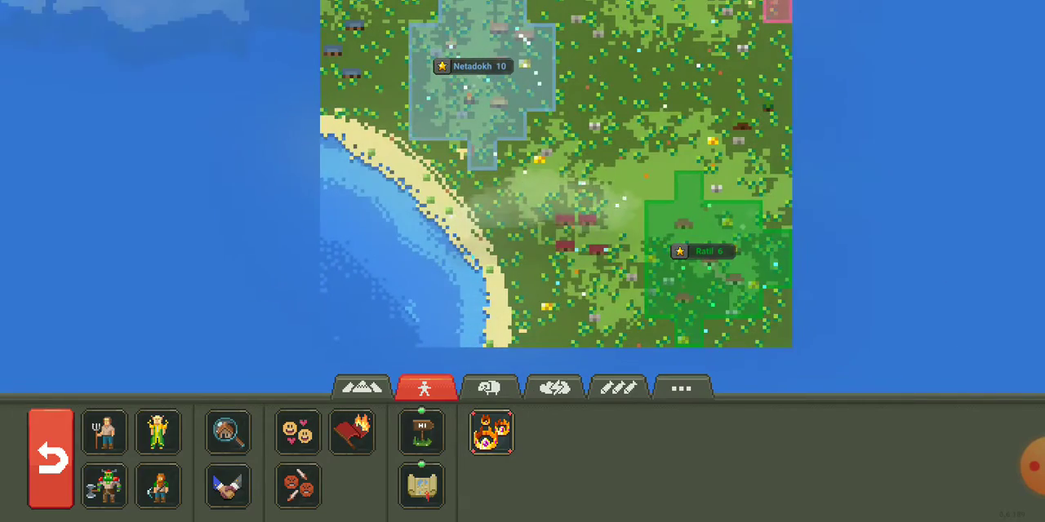
# Go through the Other menu and Settings to the Debug Tools window
pyautogui.click(682, 389)
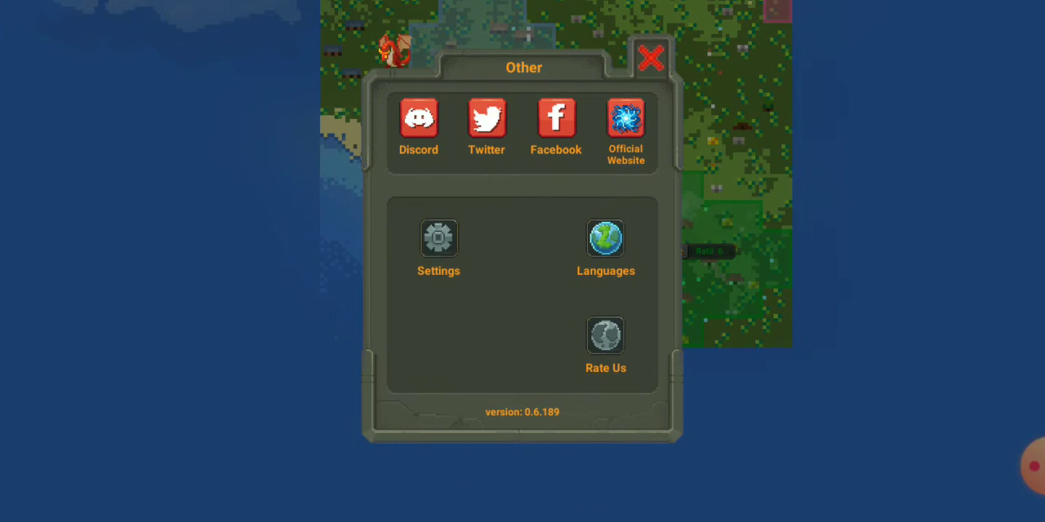
pyautogui.click(438, 238)
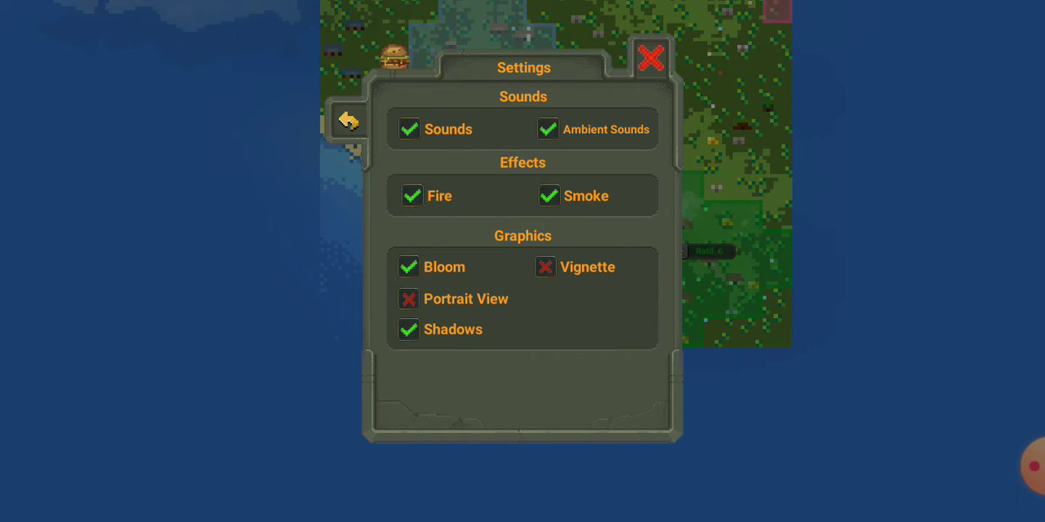
pyautogui.click(650, 58)
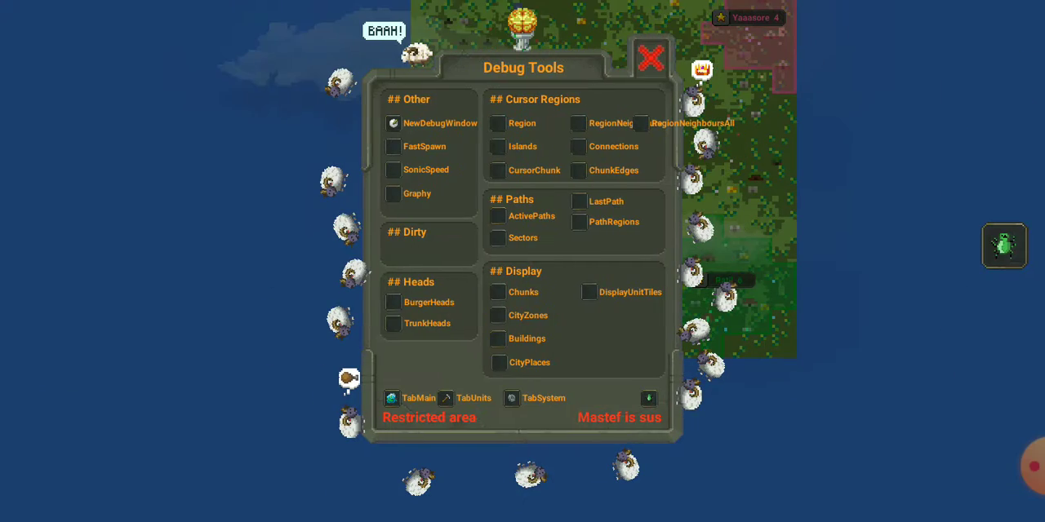
# Enable the FastSpawn and SonicSpeed debug toggles and close Debug Tools
pyautogui.click(393, 146)
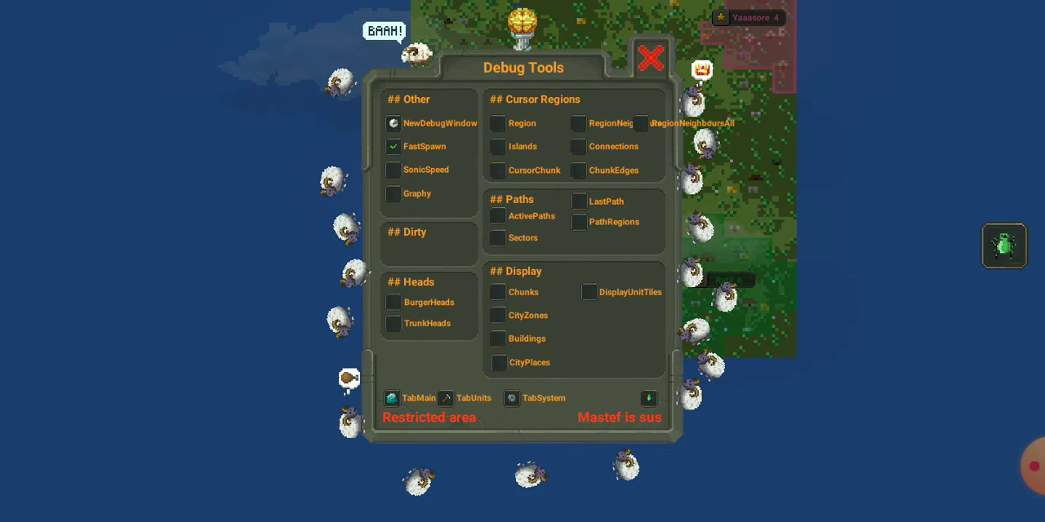
pyautogui.click(651, 57)
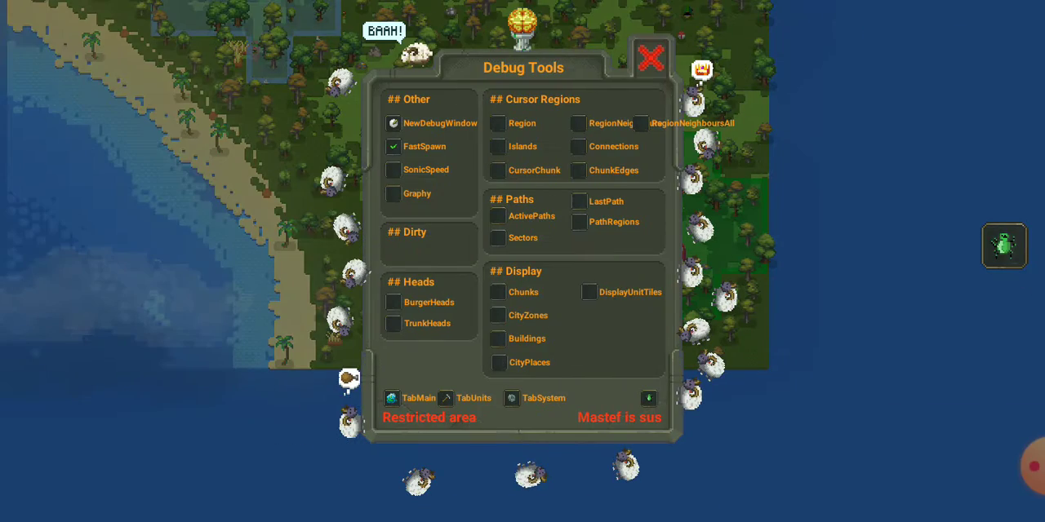
pyautogui.click(392, 170)
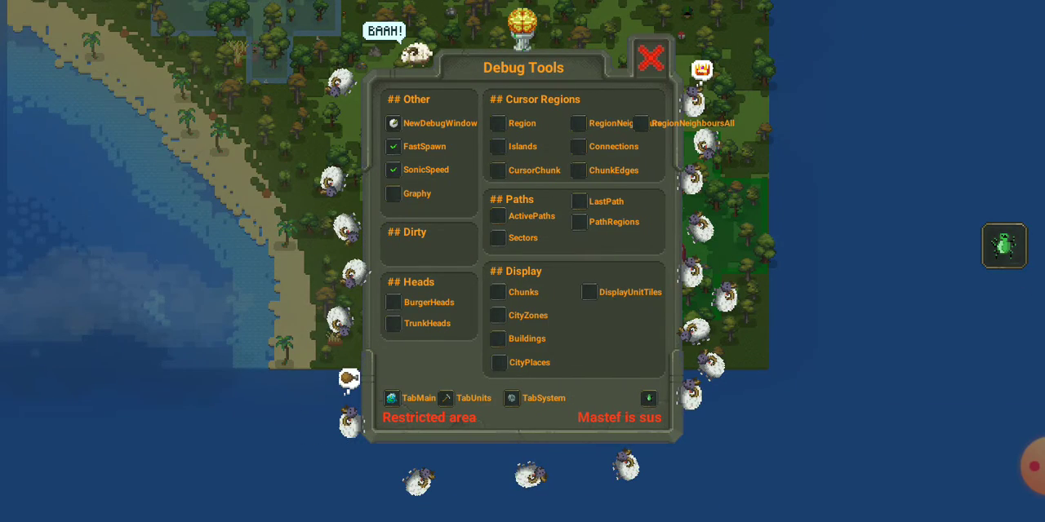
pyautogui.click(650, 58)
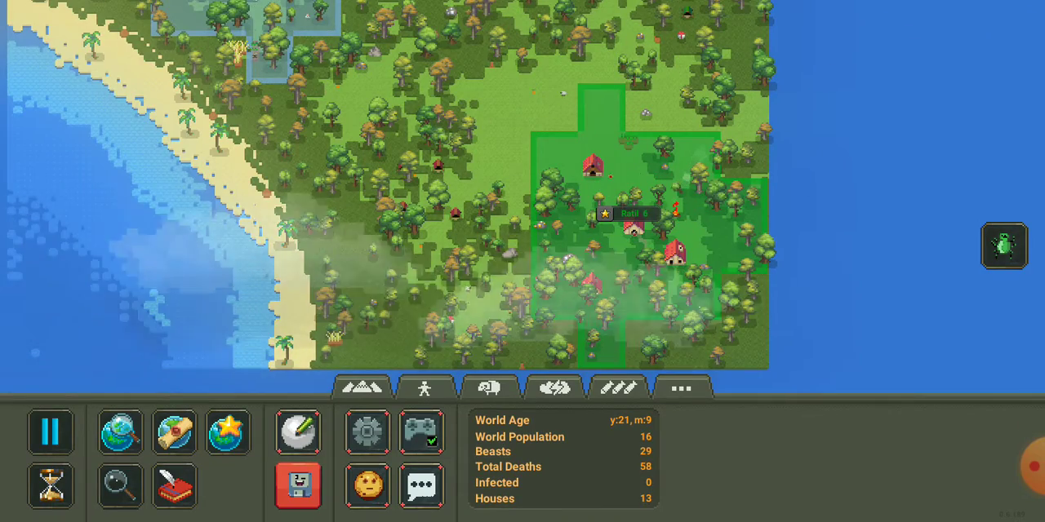